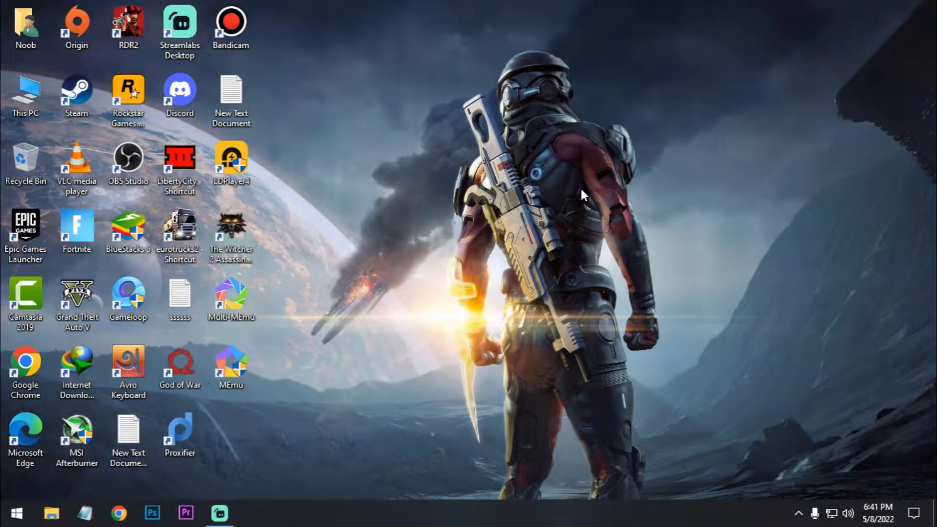
mouse_move(310, 318)
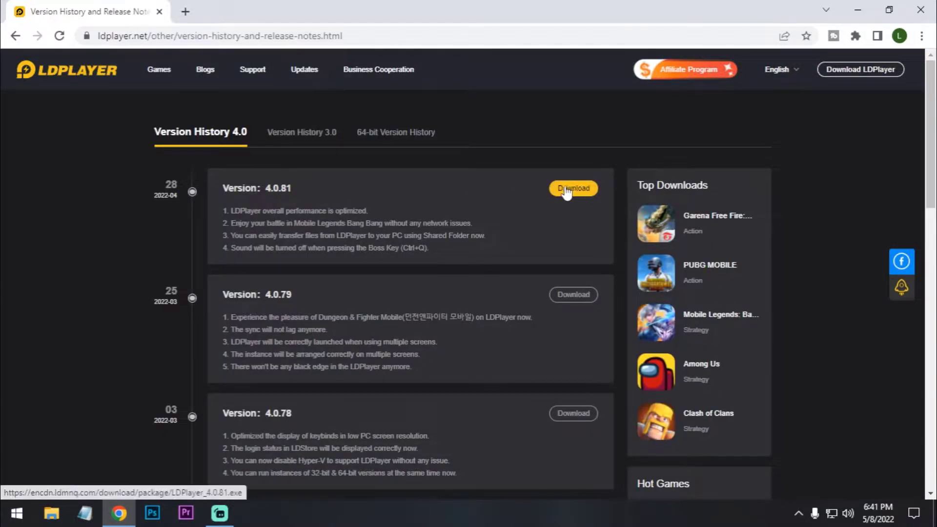
Browse the 3.0 list (version 3.126) and the 4.0 list, then close Chrome
left_click(572, 189)
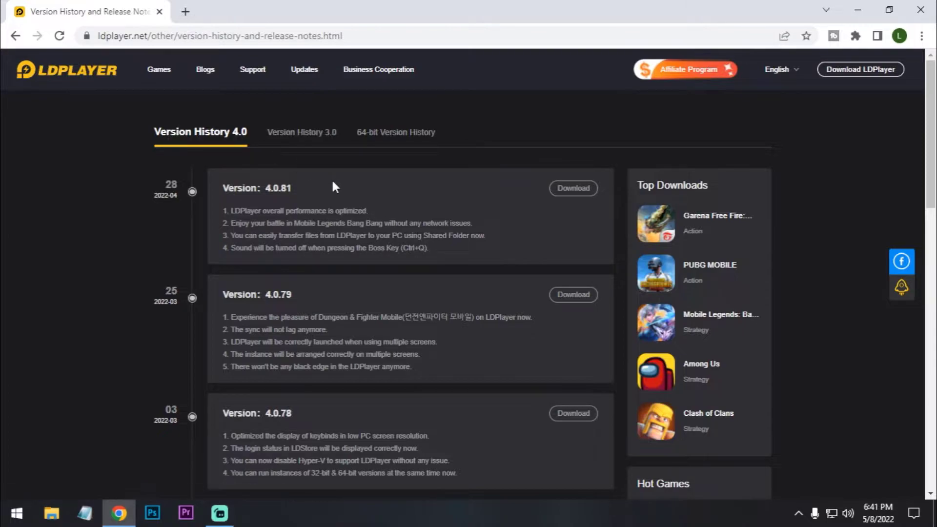
left_click(301, 132)
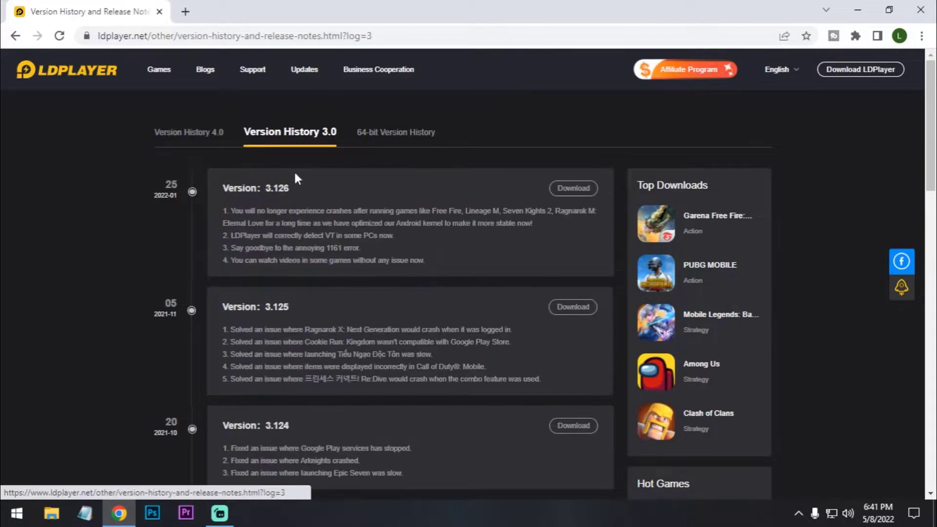
double_click(256, 187)
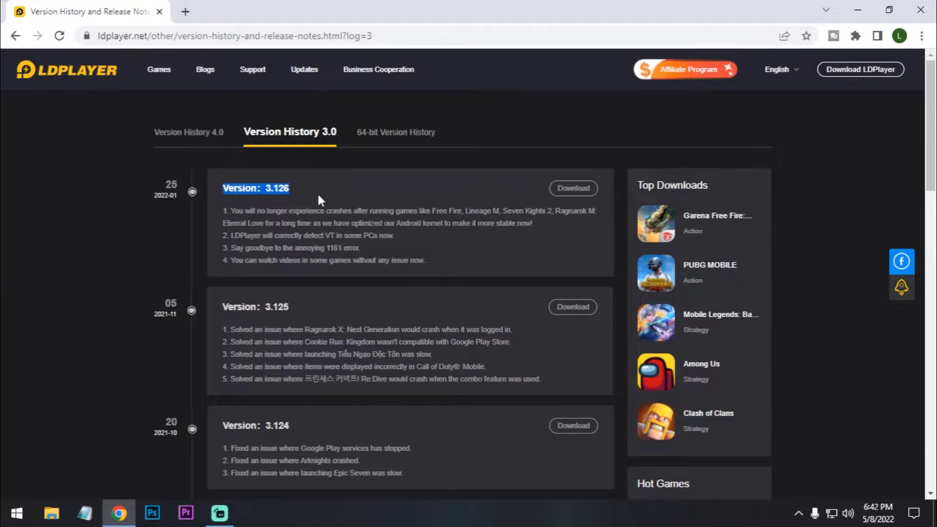
left_click(189, 132)
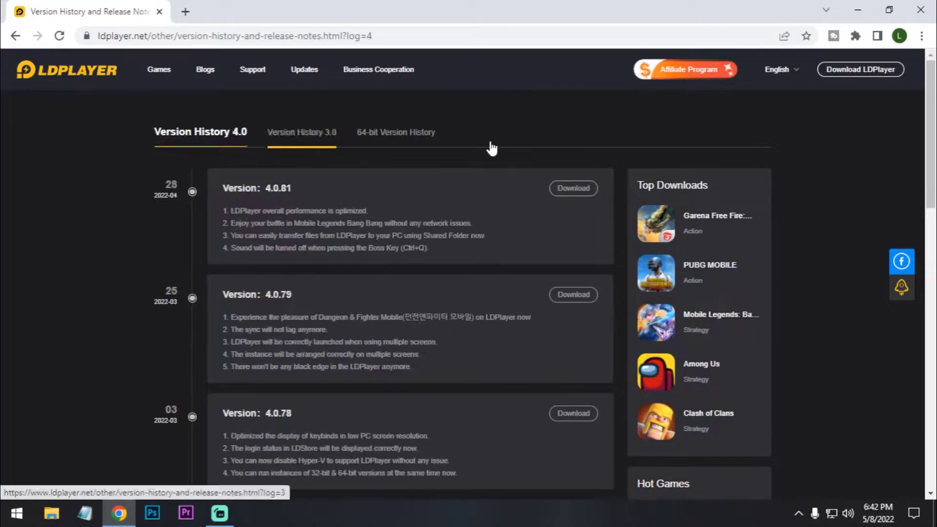
mouse_move(921, 8)
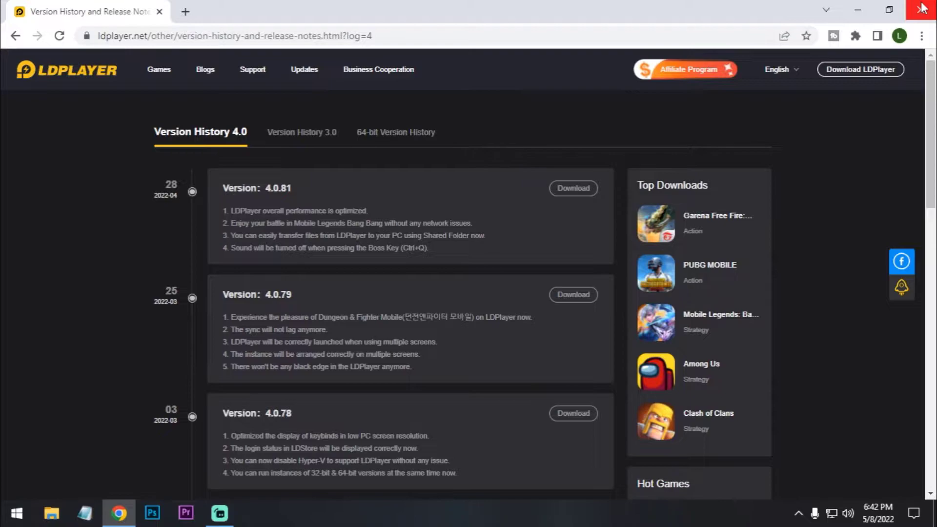
left_click(921, 8)
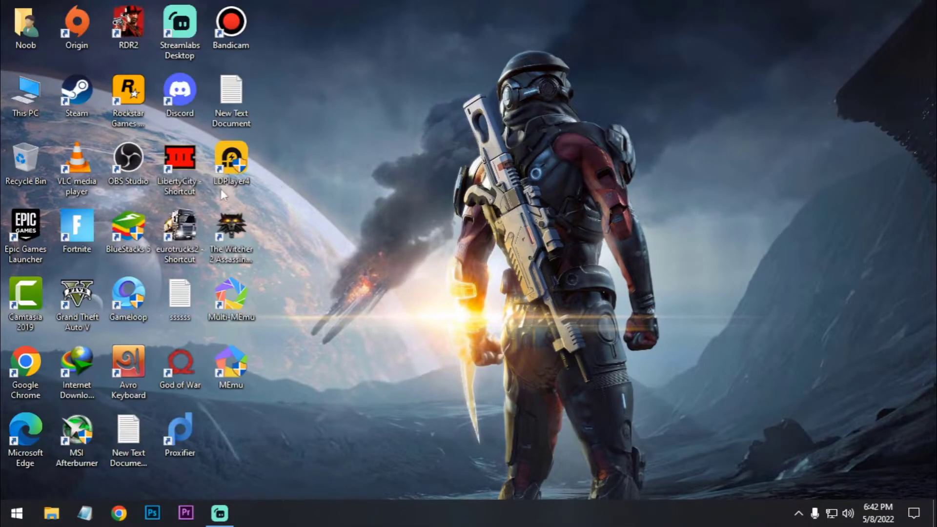
Launch LDPlayer 4 from the desktop and open its title-bar main menu
double_click(231, 161)
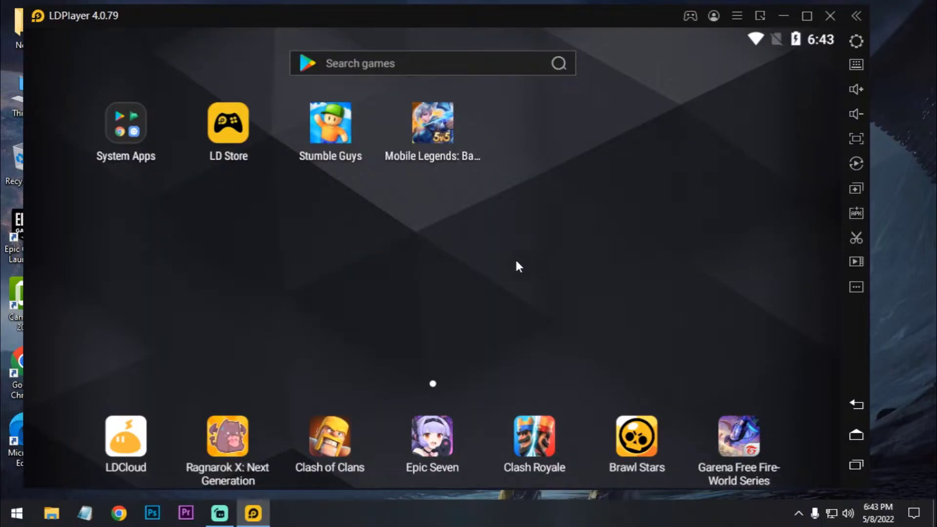
mouse_move(715, 70)
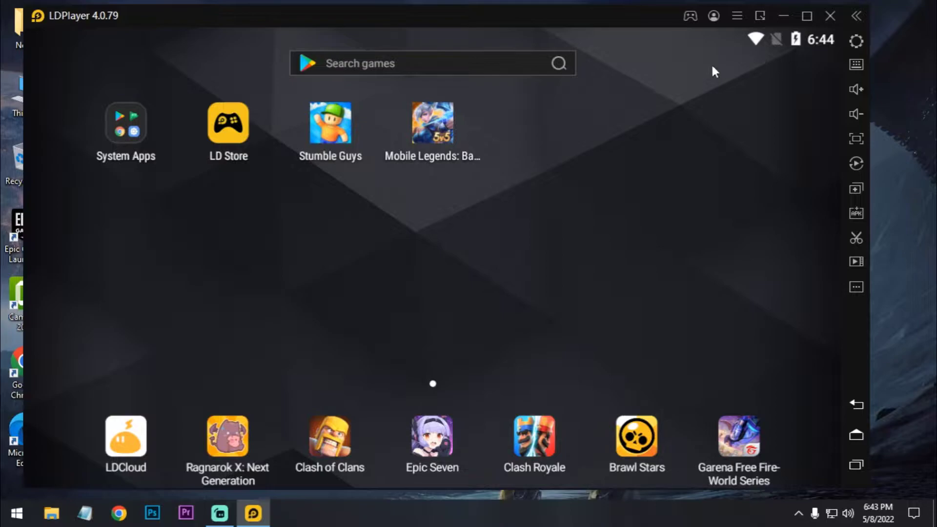
mouse_move(621, 191)
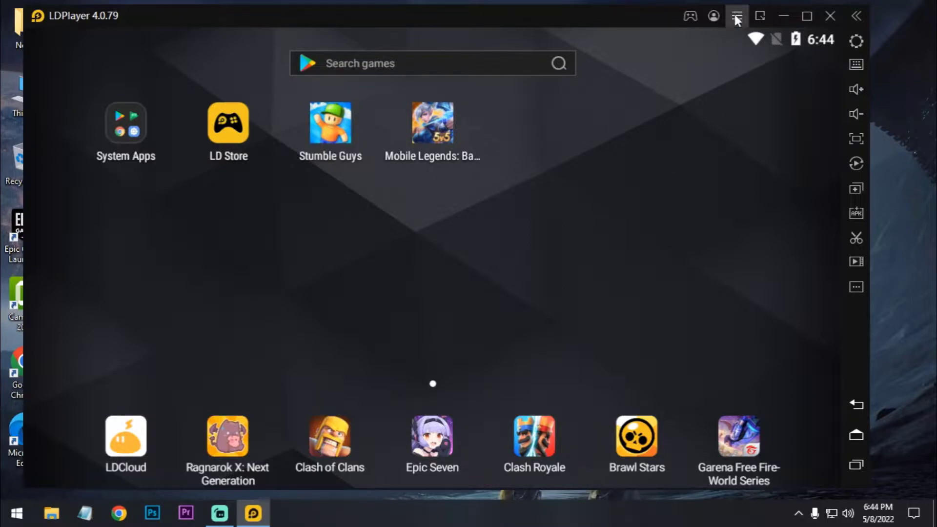
left_click(737, 16)
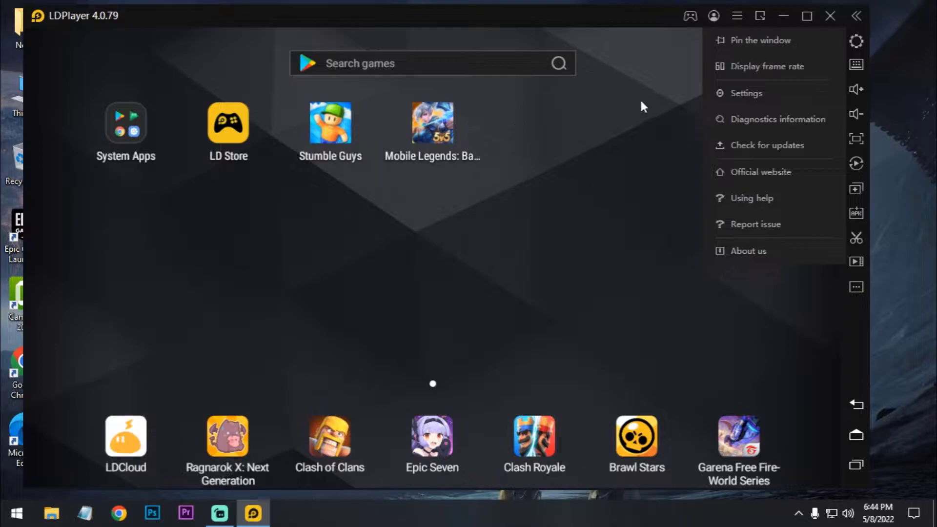
In Settings > Advanced, try RAM at 4096M and 768M, then set 2048M
left_click(745, 93)
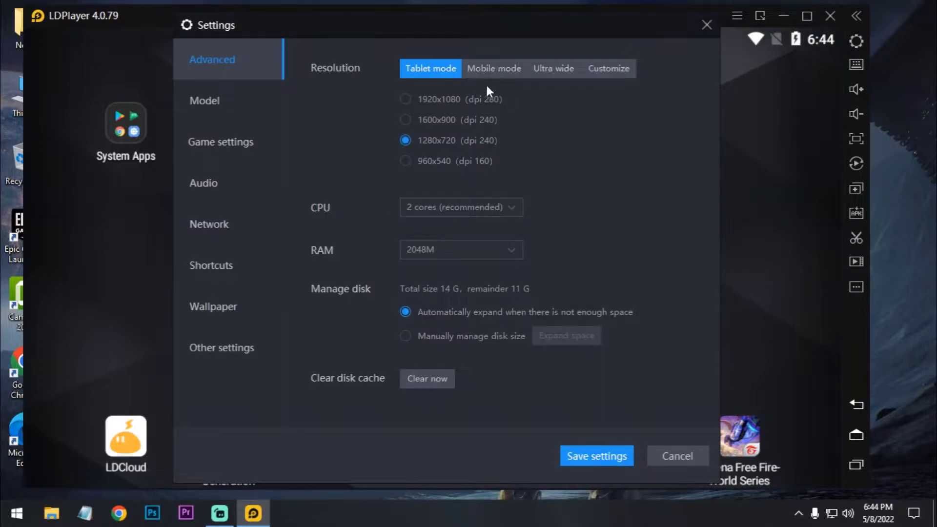
mouse_move(495, 149)
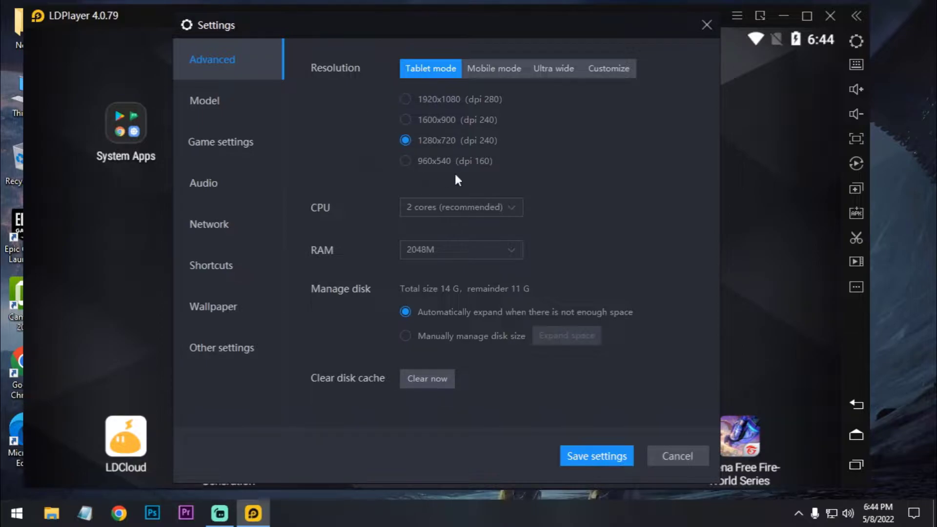
mouse_move(482, 201)
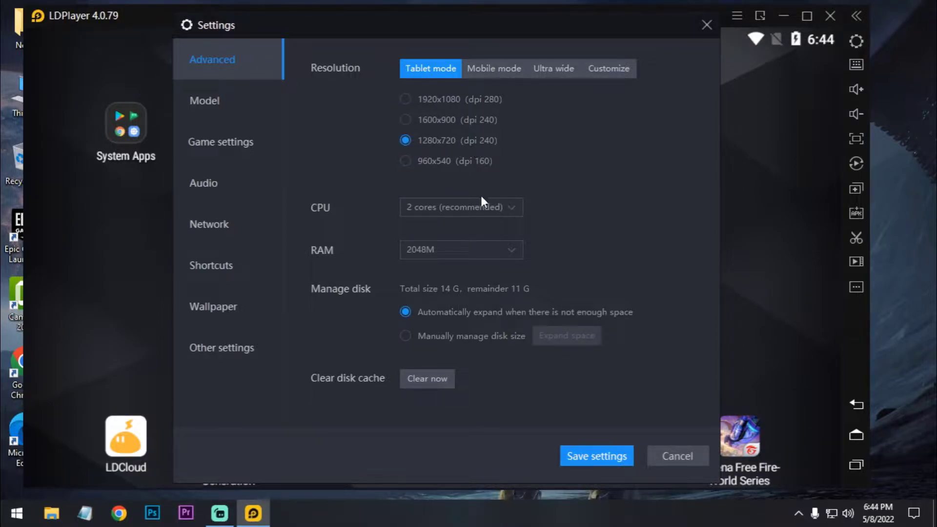
mouse_move(526, 167)
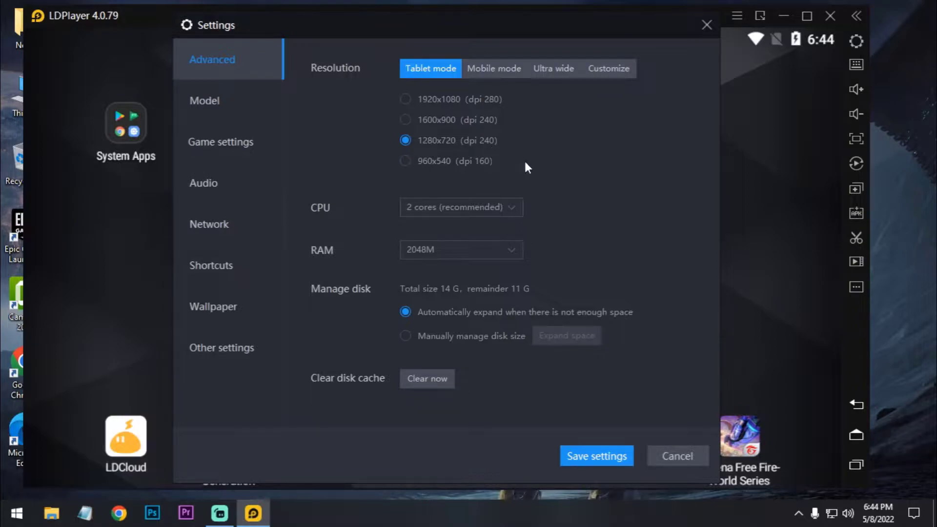
mouse_move(472, 226)
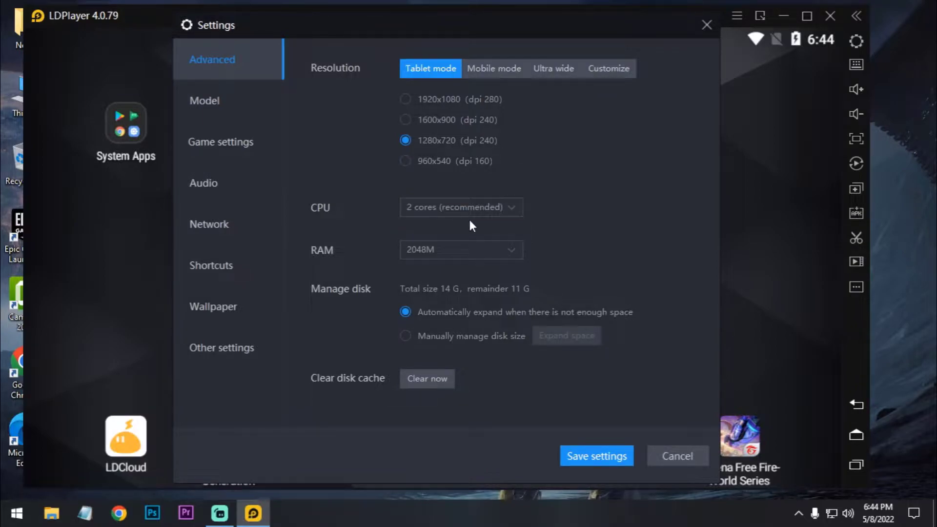
left_click(461, 249)
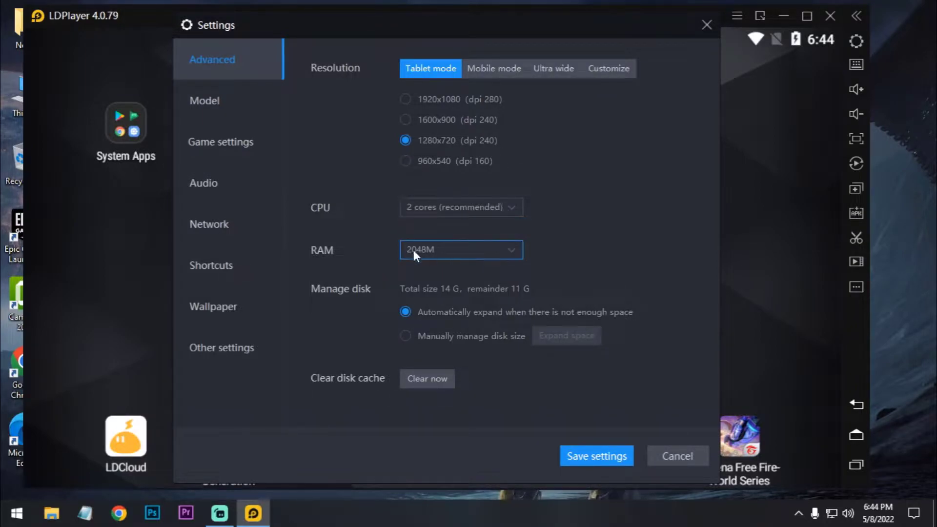
left_click(460, 249)
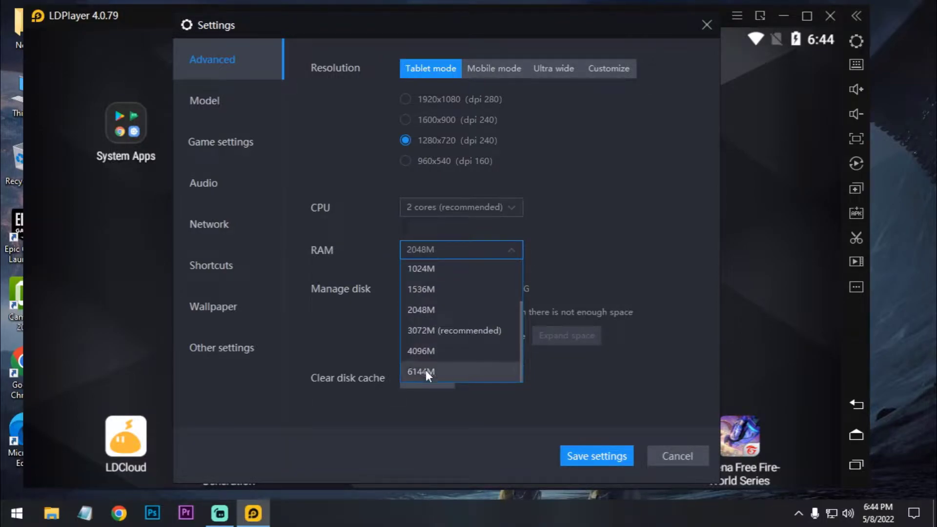
left_click(421, 351)
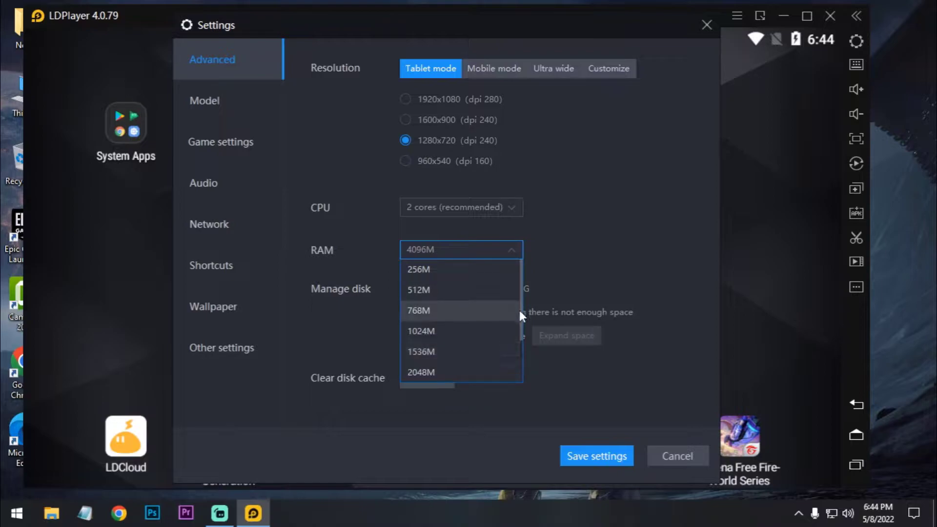
left_click(419, 310)
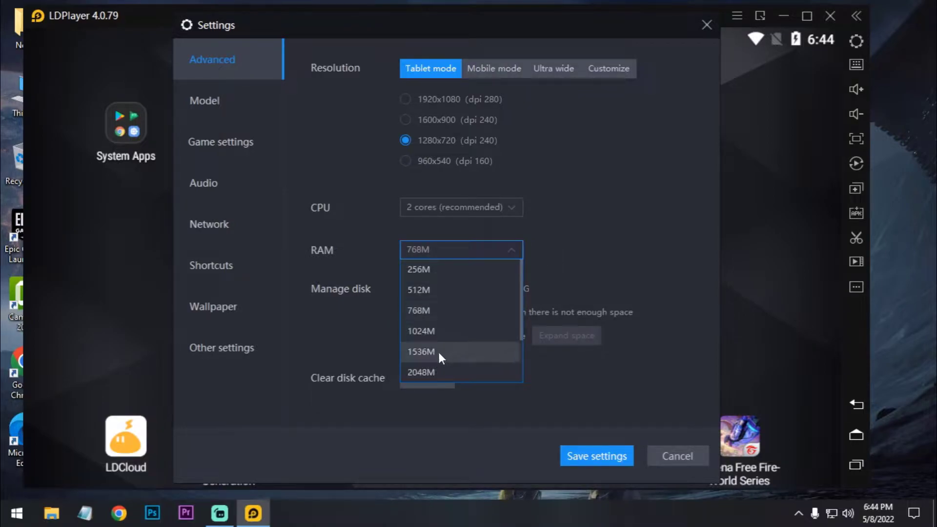
left_click(421, 372)
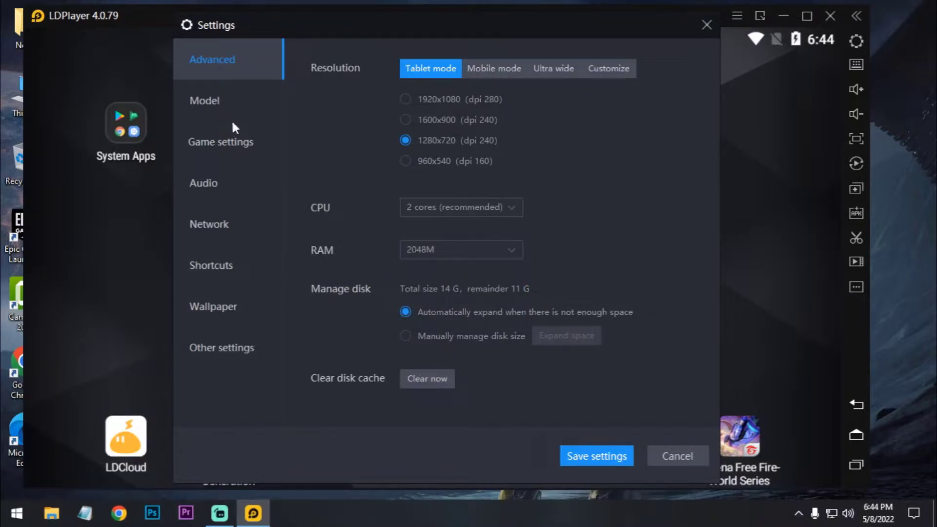
Browse the Model tab's preset phone list, then view Game settings at 120 FPS
left_click(205, 100)
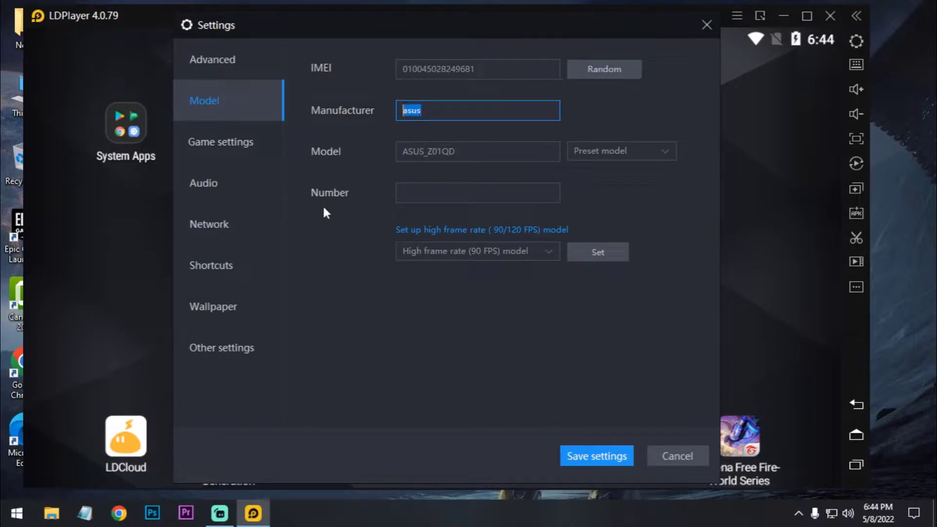
left_click(621, 151)
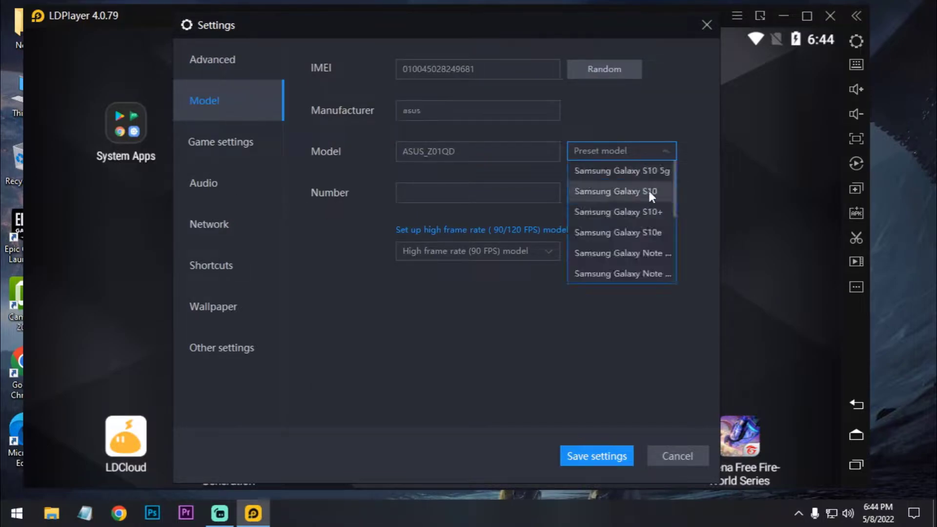
scroll("down", 3)
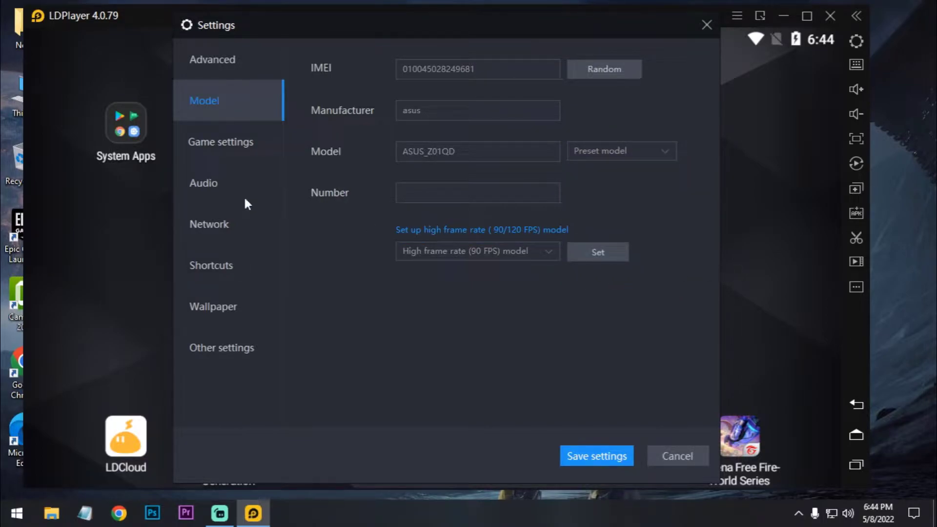
left_click(221, 142)
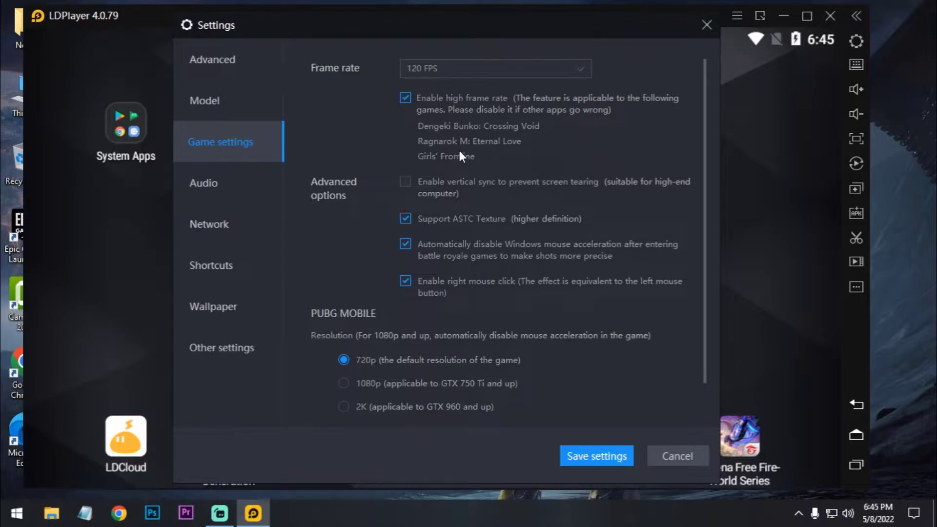
mouse_move(377, 170)
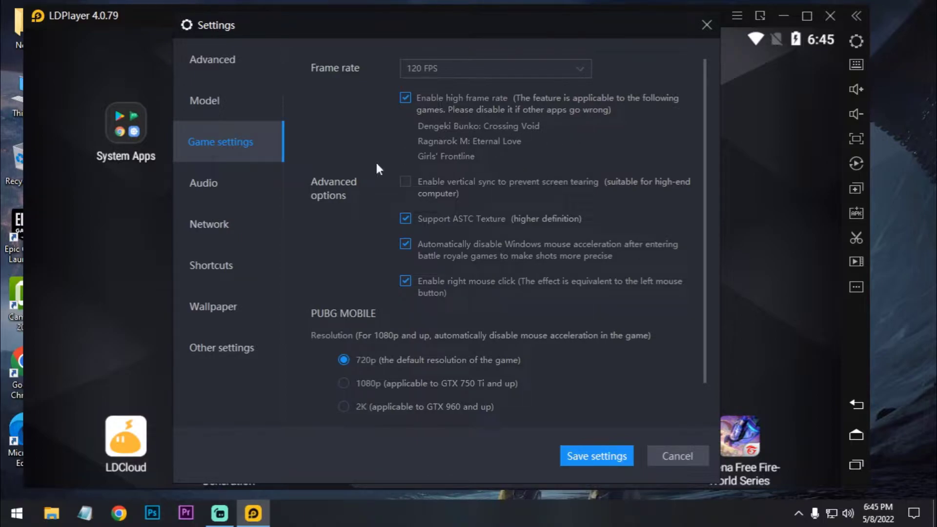
mouse_move(295, 250)
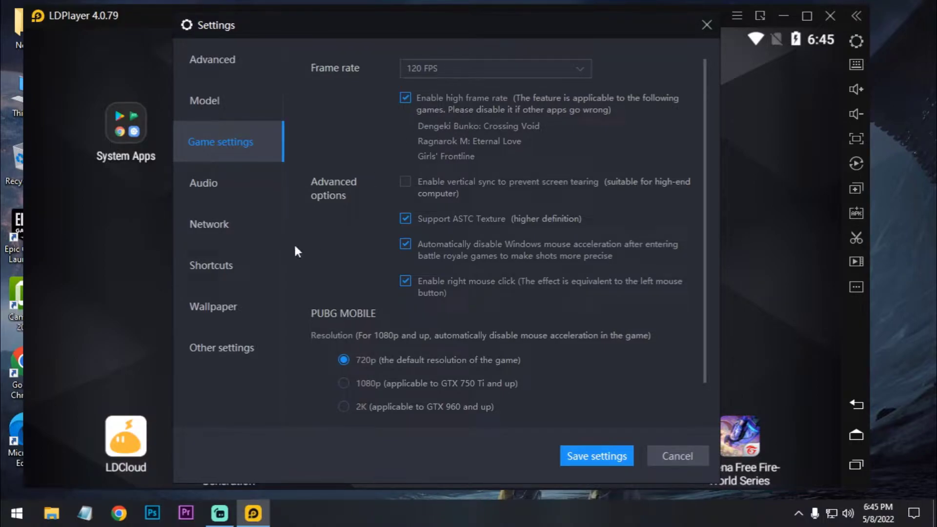
Close Settings and launch Play Store from the System Apps folder
left_click(213, 307)
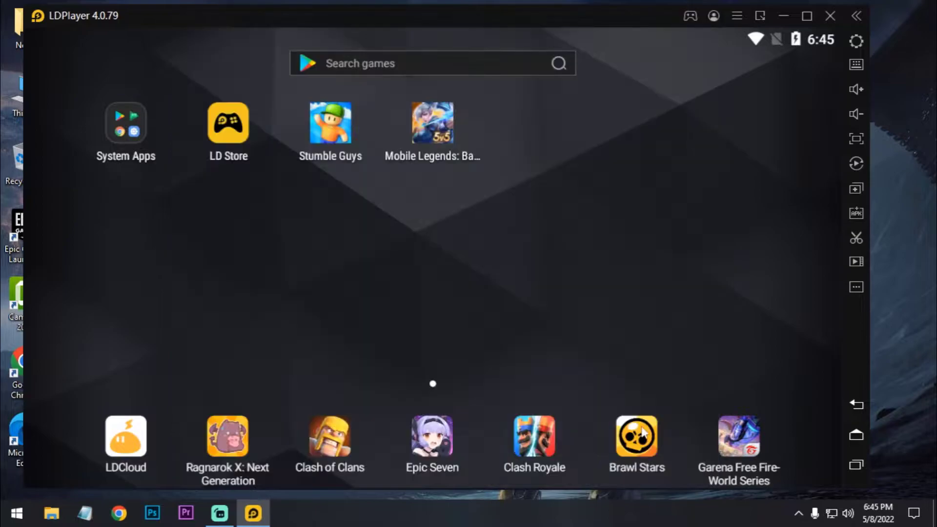
mouse_move(466, 272)
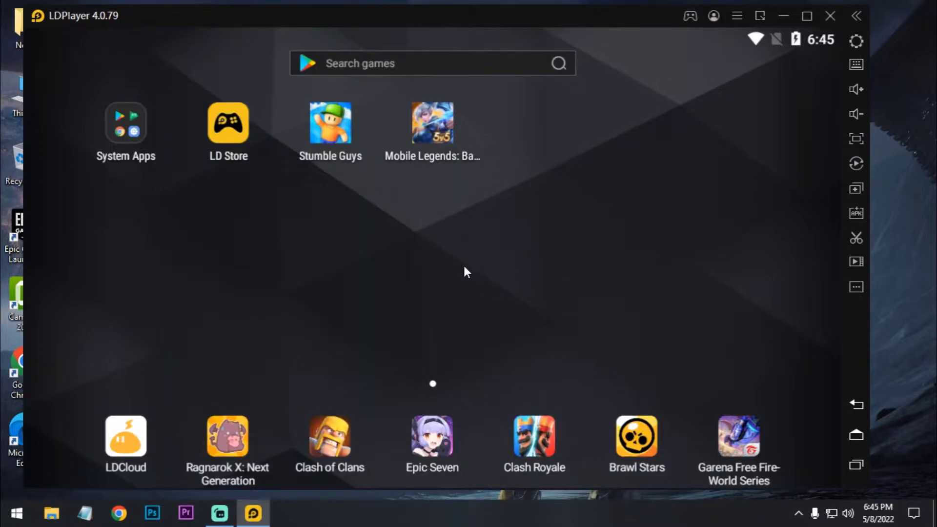
left_click(126, 122)
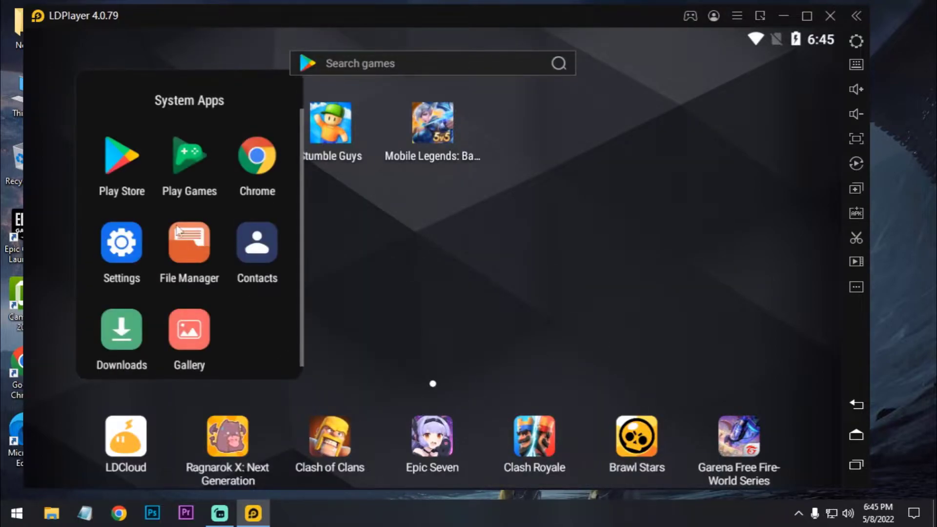
left_click(121, 157)
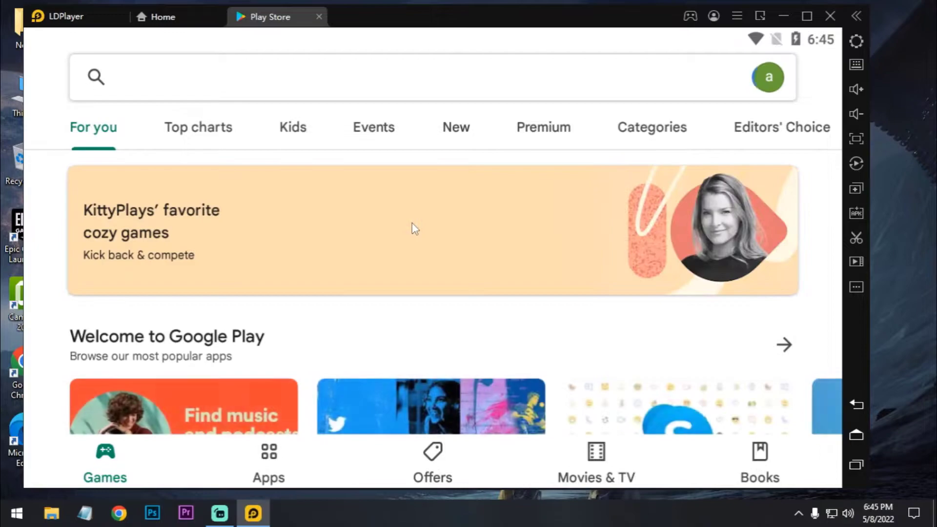
Search 'mobile legends', update Mobile Legends: Bang Bang, and play it
left_click(239, 77)
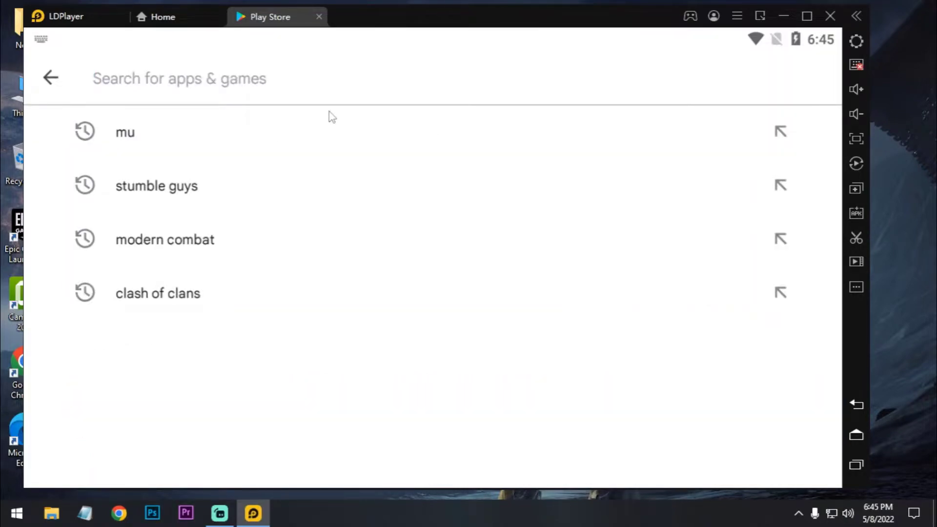
type("mobil")
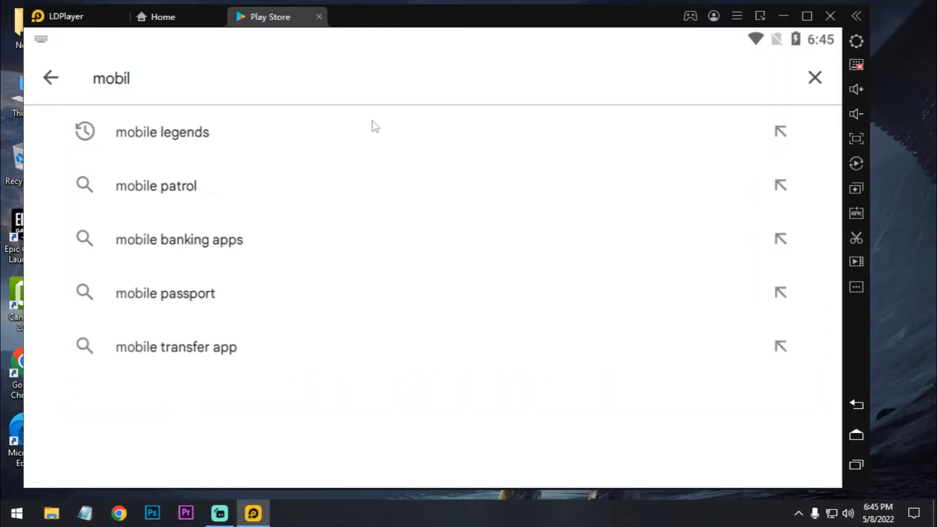
left_click(162, 132)
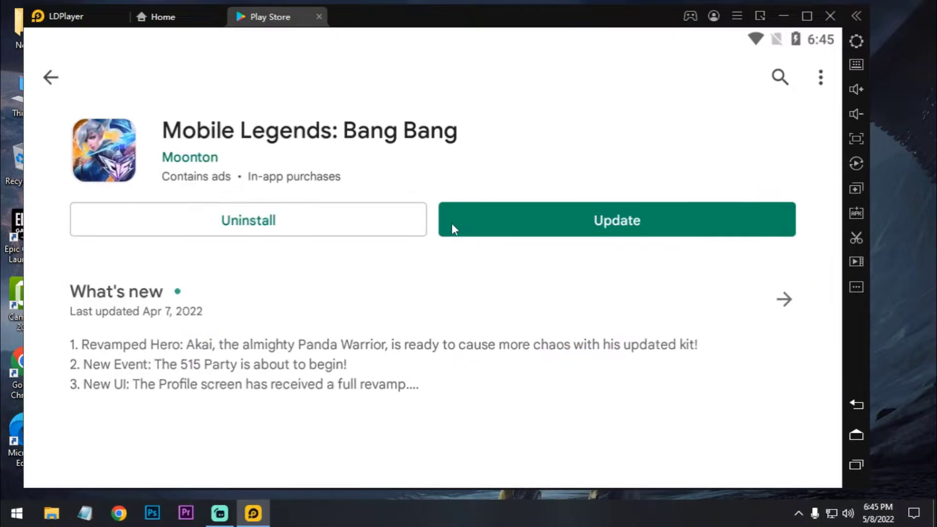
left_click(616, 220)
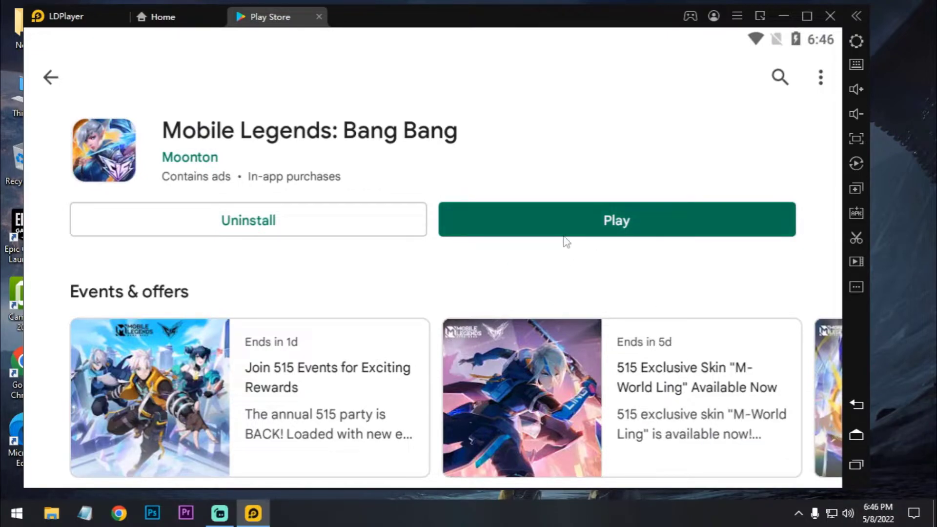
left_click(616, 220)
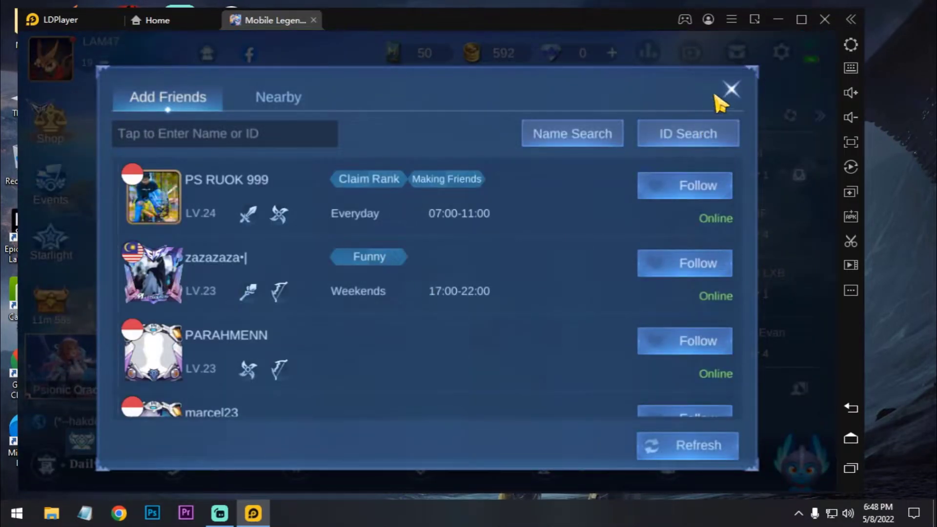
Close the Add Friends popup to reach the lobby
left_click(730, 88)
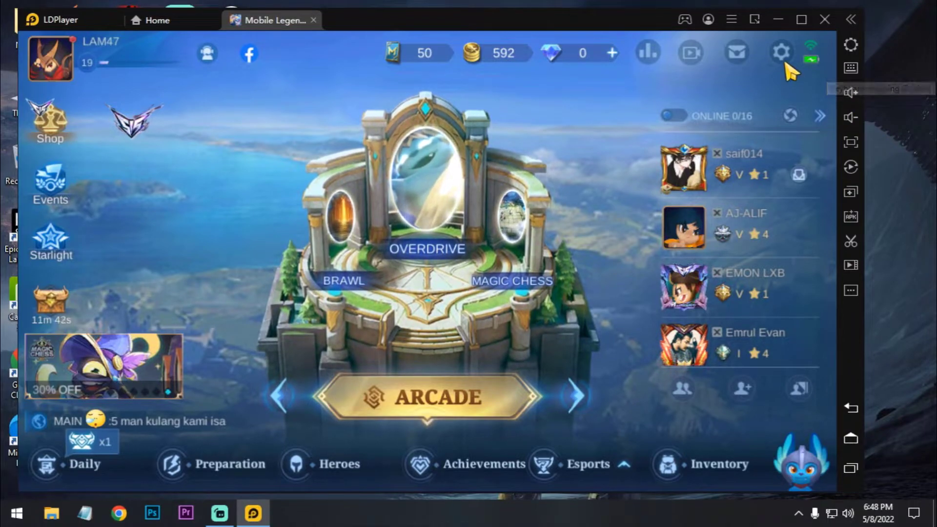
Review graphic settings left at Smooth with High refresh rate, then exit
left_click(780, 53)
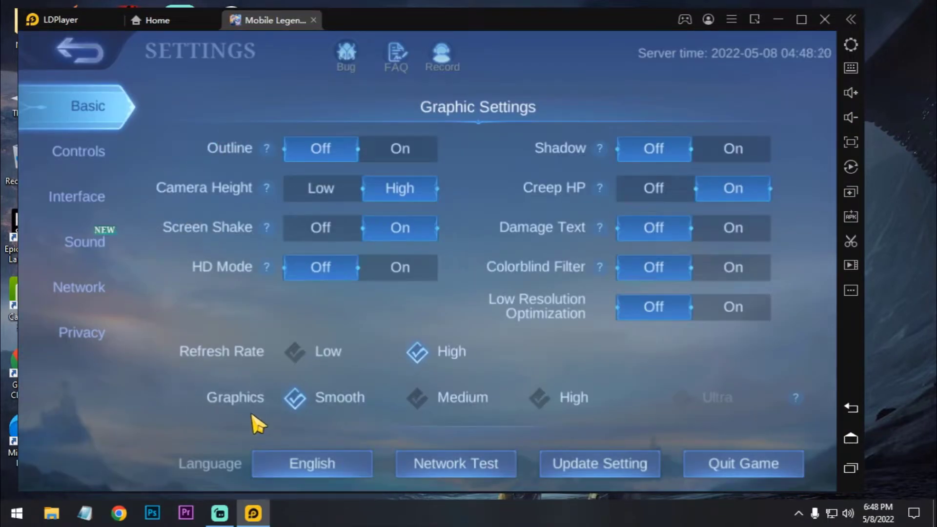
mouse_move(305, 429)
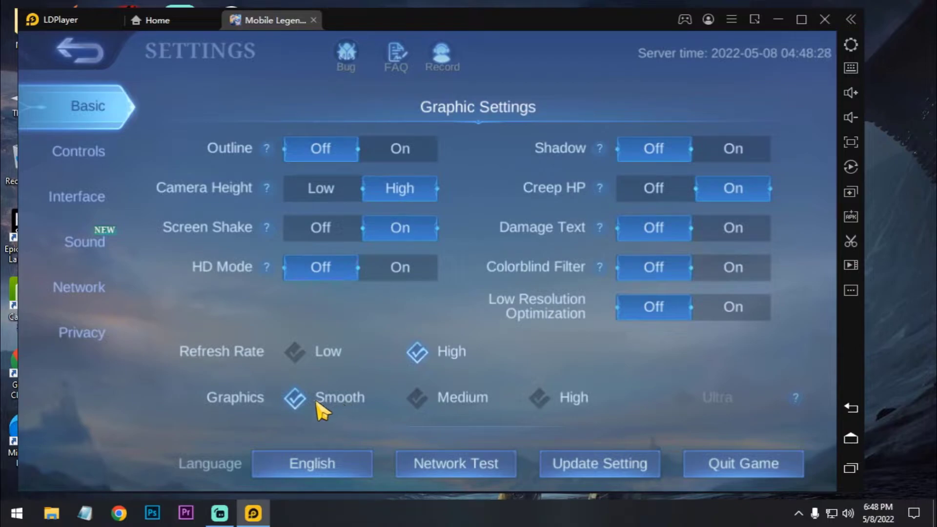
mouse_move(314, 388)
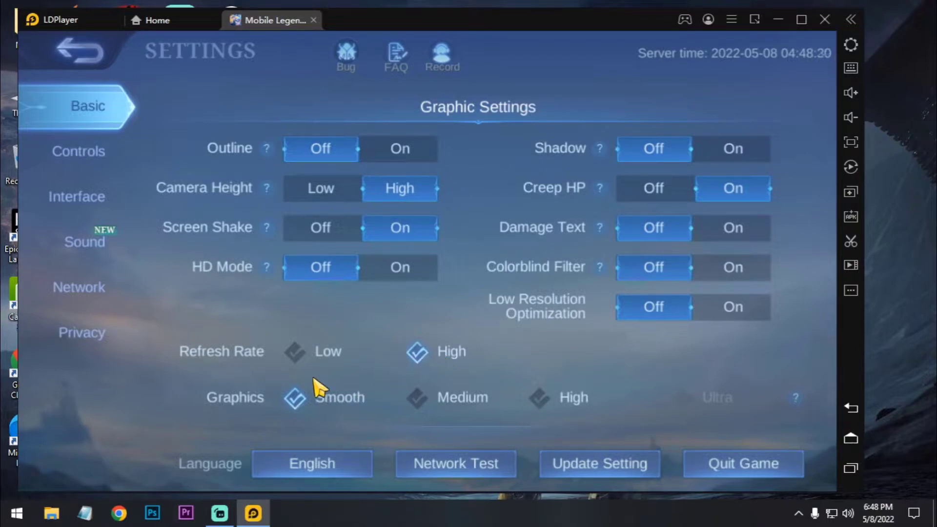
mouse_move(356, 370)
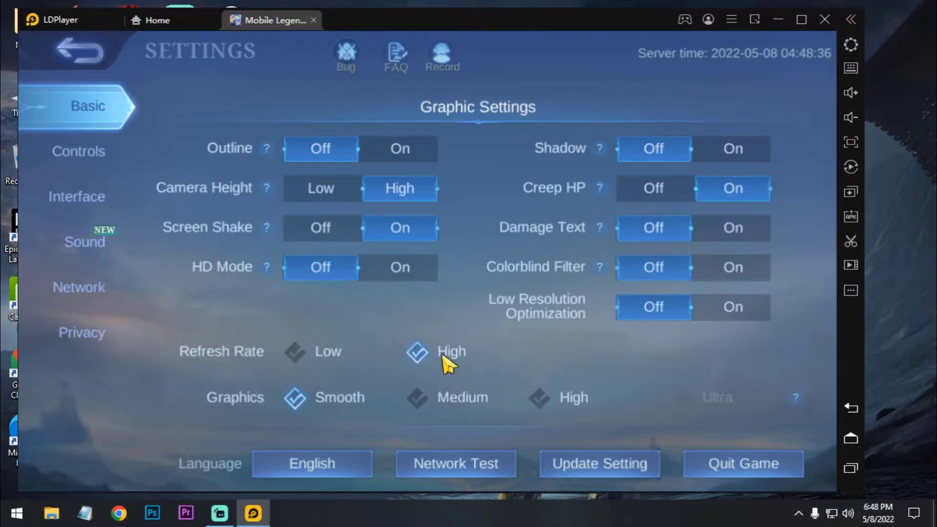
mouse_move(179, 121)
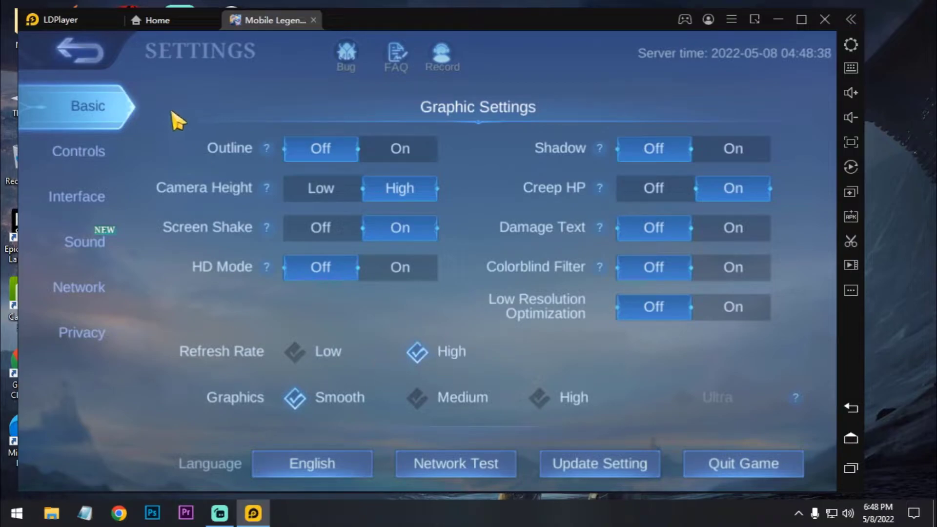
left_click(78, 51)
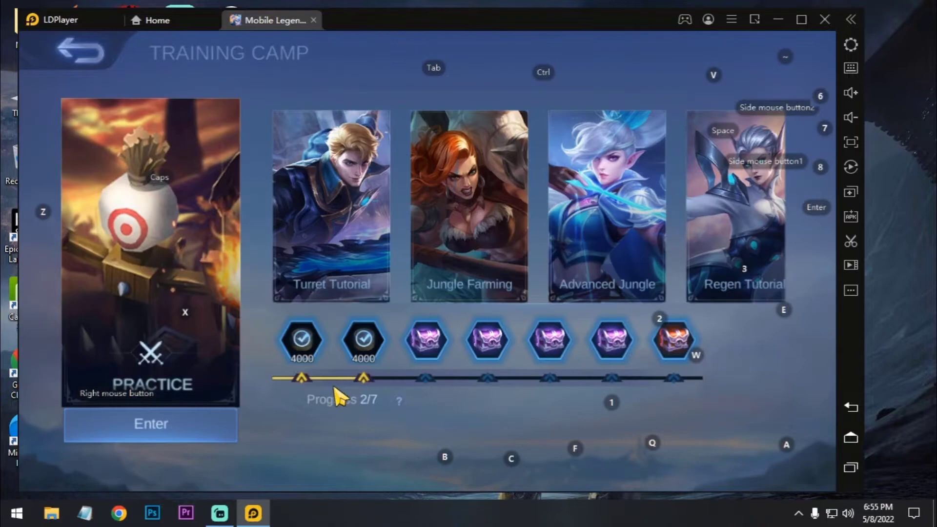
Enter the Training Camp practice match, Miya versus a computer Zilong
left_click(149, 424)
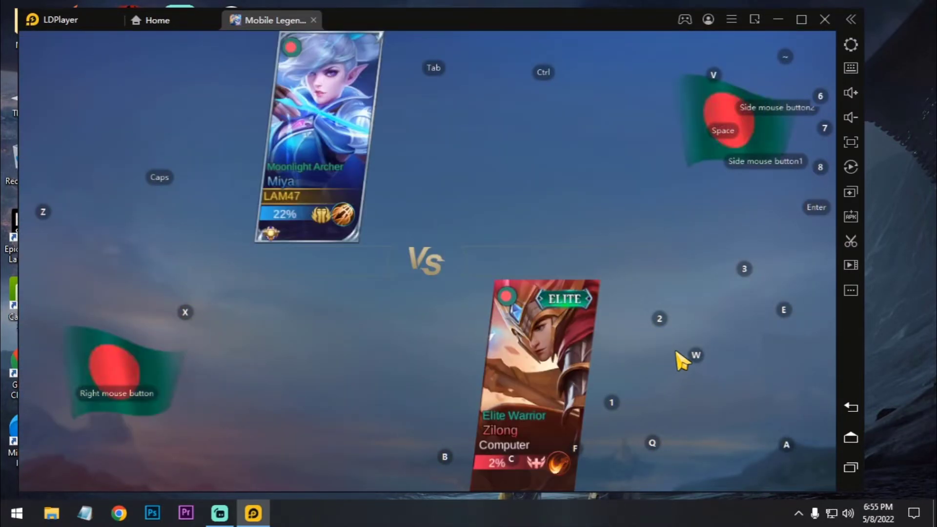
mouse_move(290, 218)
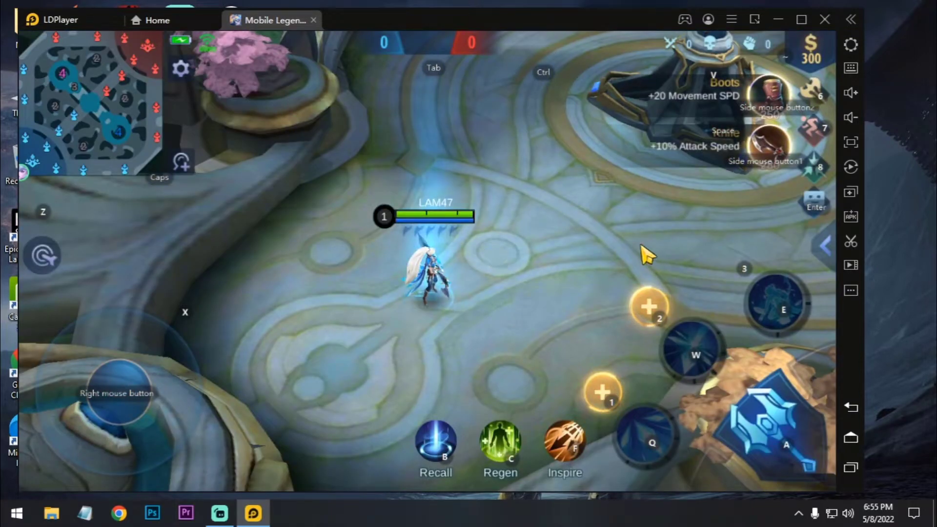
mouse_move(850, 68)
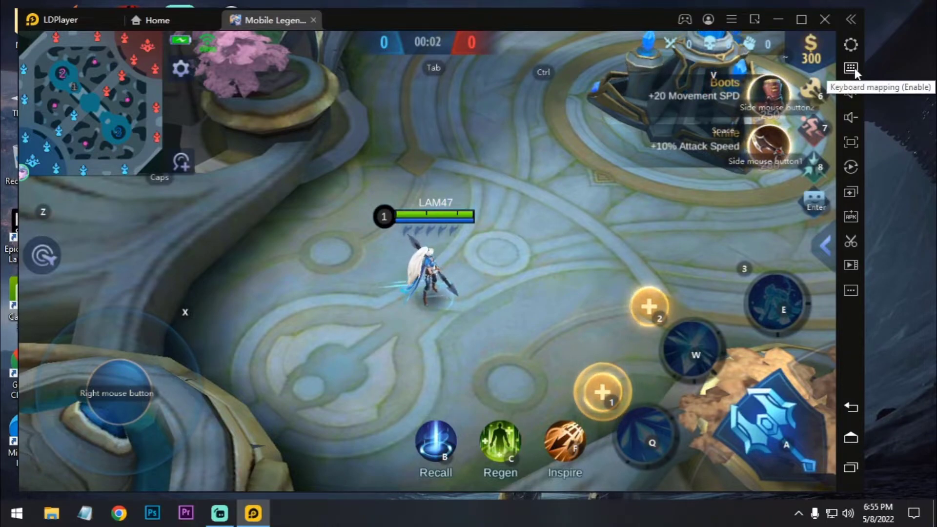
In Keyboard mapping, set Control mode to WASD model, then back to LOL model
left_click(849, 68)
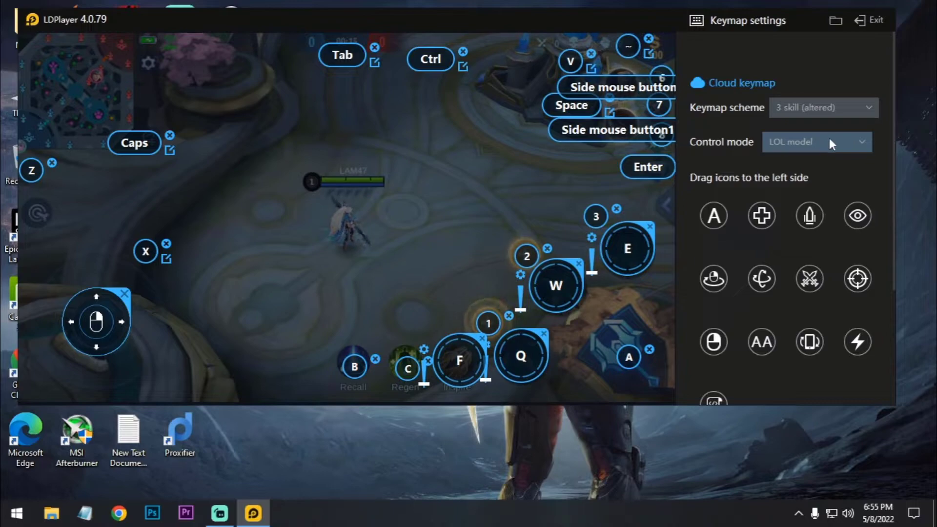
mouse_move(841, 157)
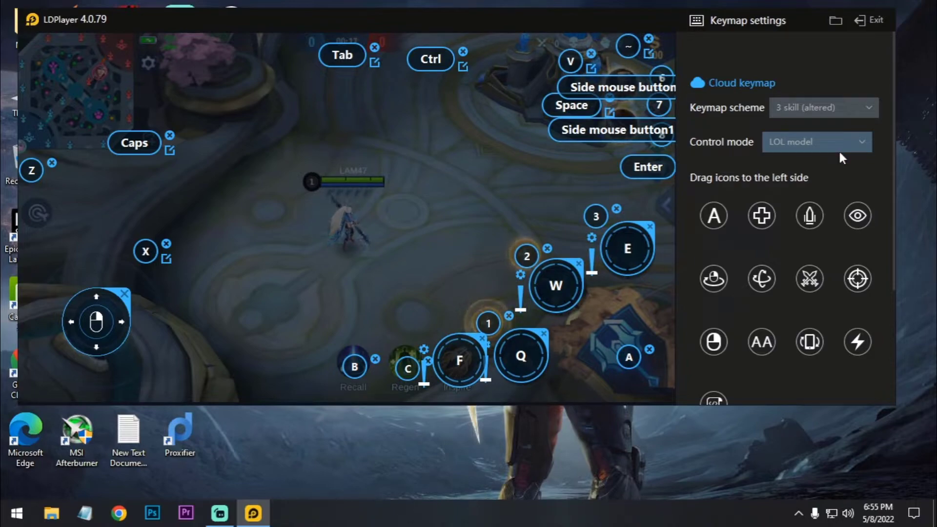
left_click(816, 142)
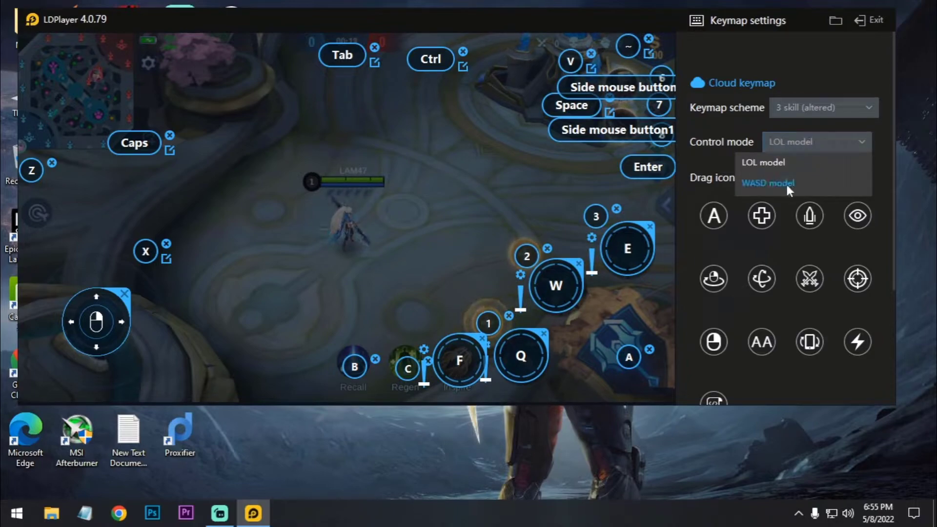
left_click(769, 183)
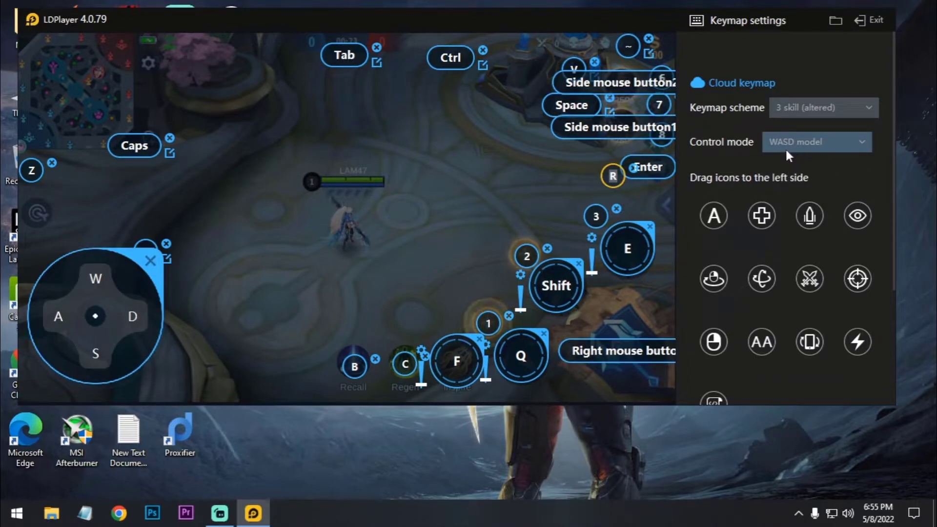
left_click(815, 142)
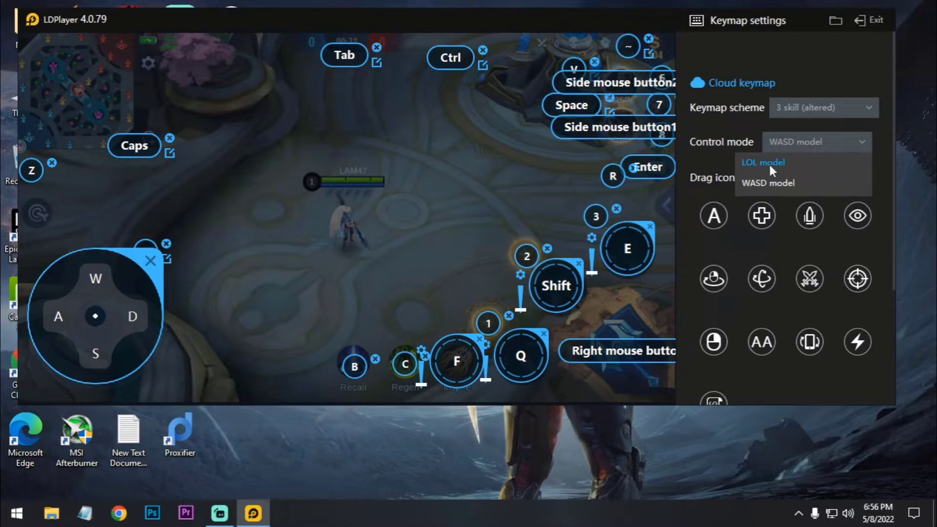
left_click(763, 162)
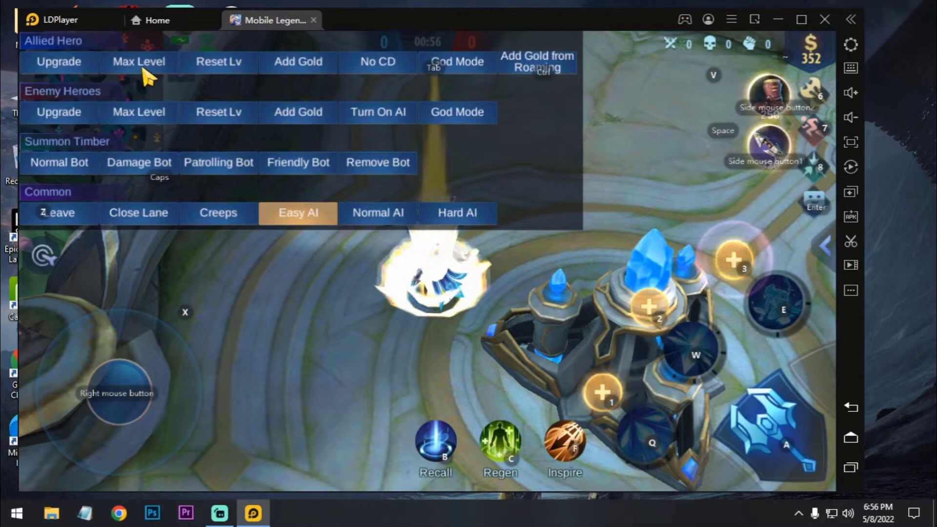
Raise the allied practice hero to level 15 and add gold twice, reaching 12,360
left_click(297, 62)
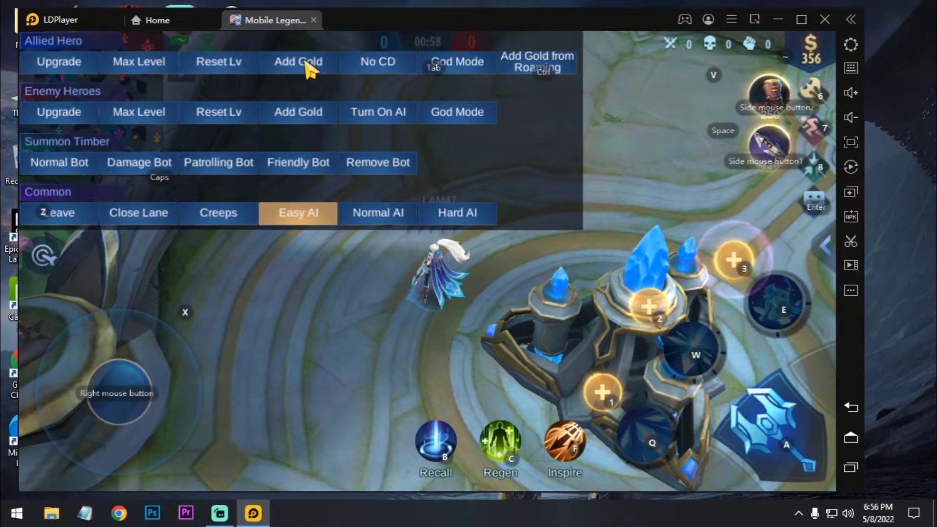
left_click(297, 61)
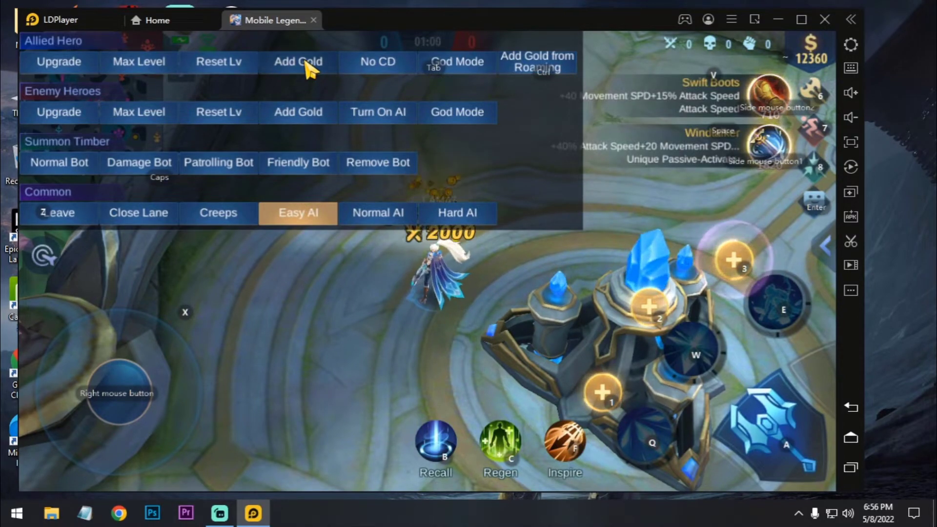
left_click(297, 62)
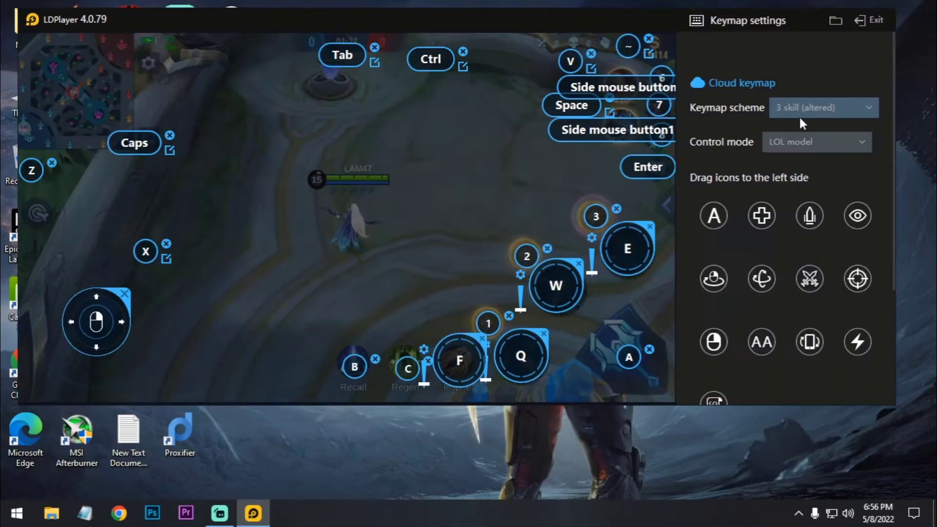
Exit the LDPlayer keymap settings panel to resume the practice match
left_click(873, 19)
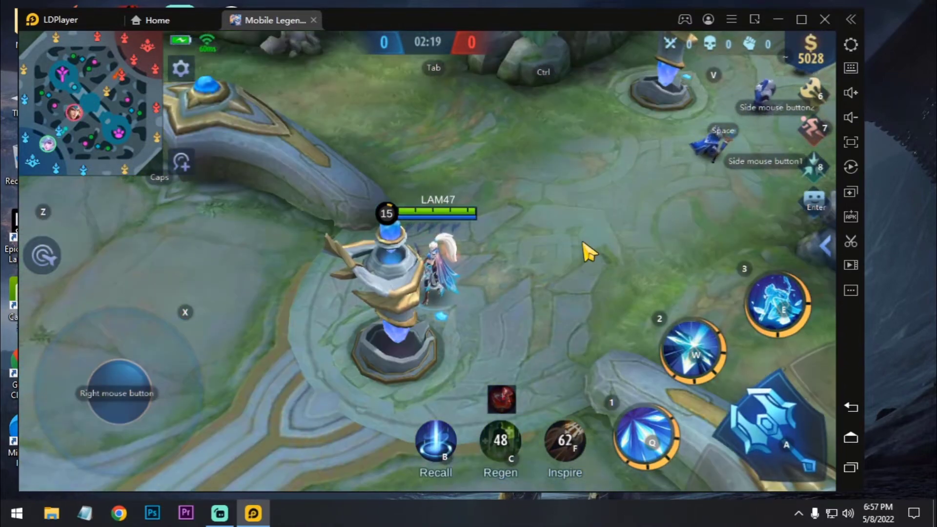
mouse_move(731, 278)
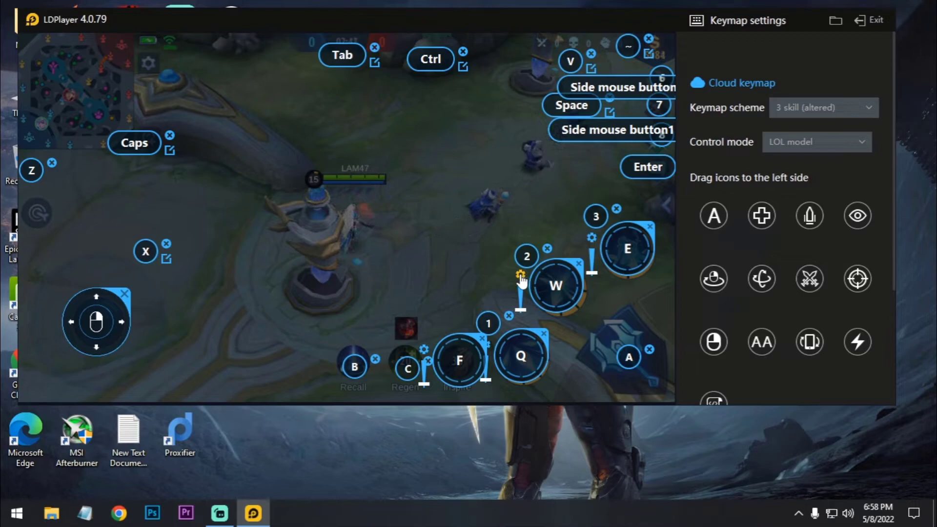
left_click(521, 275)
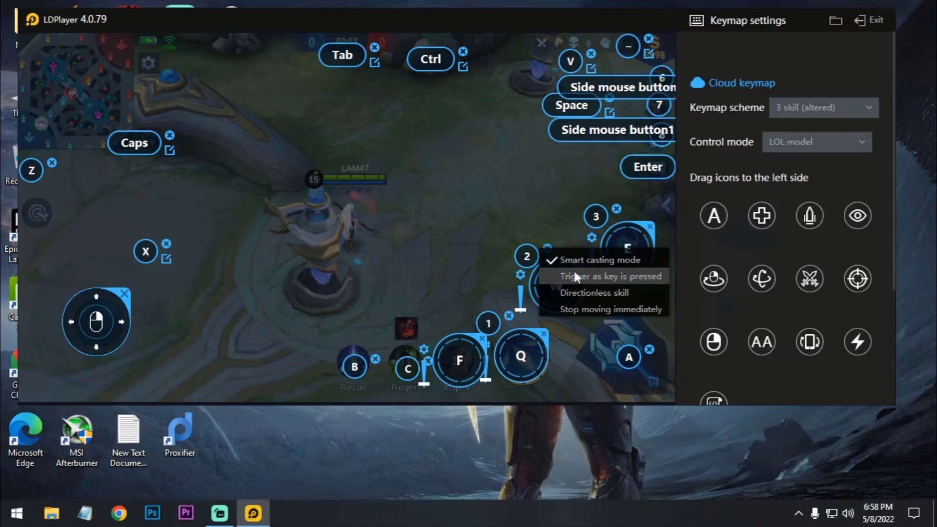
mouse_move(604, 260)
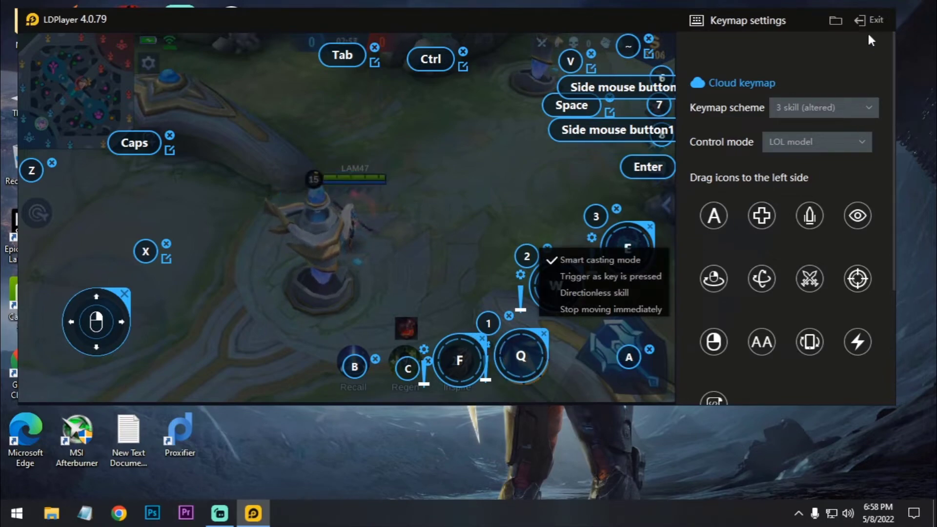
left_click(872, 20)
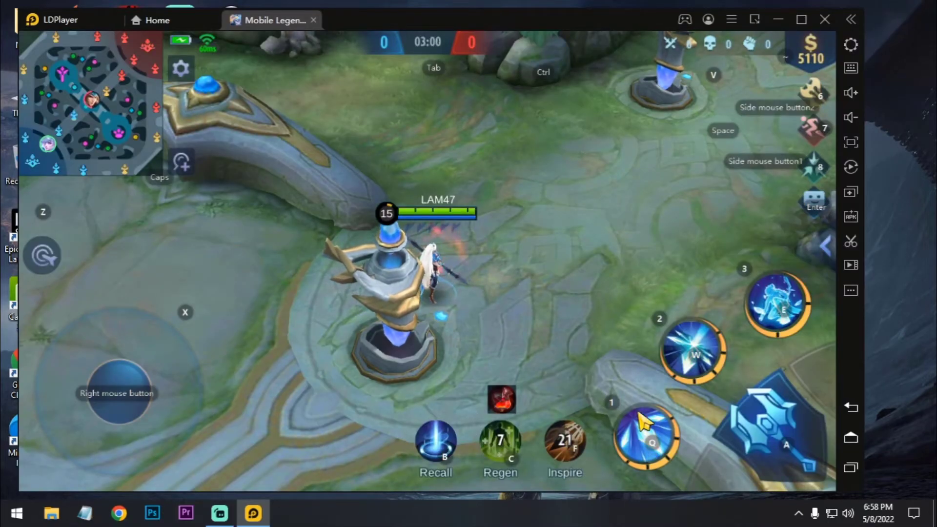